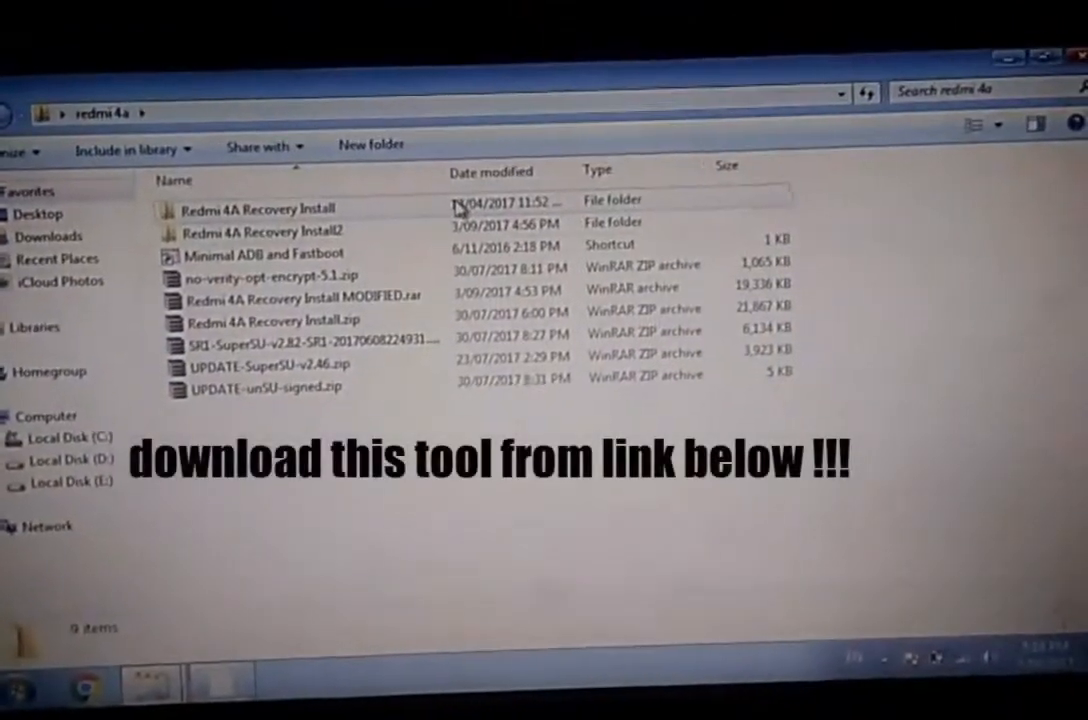
- Open the Redmi 4A Recovery Install folder and look over CLICK_IT.bat and r4a.img
double_click(260, 208)
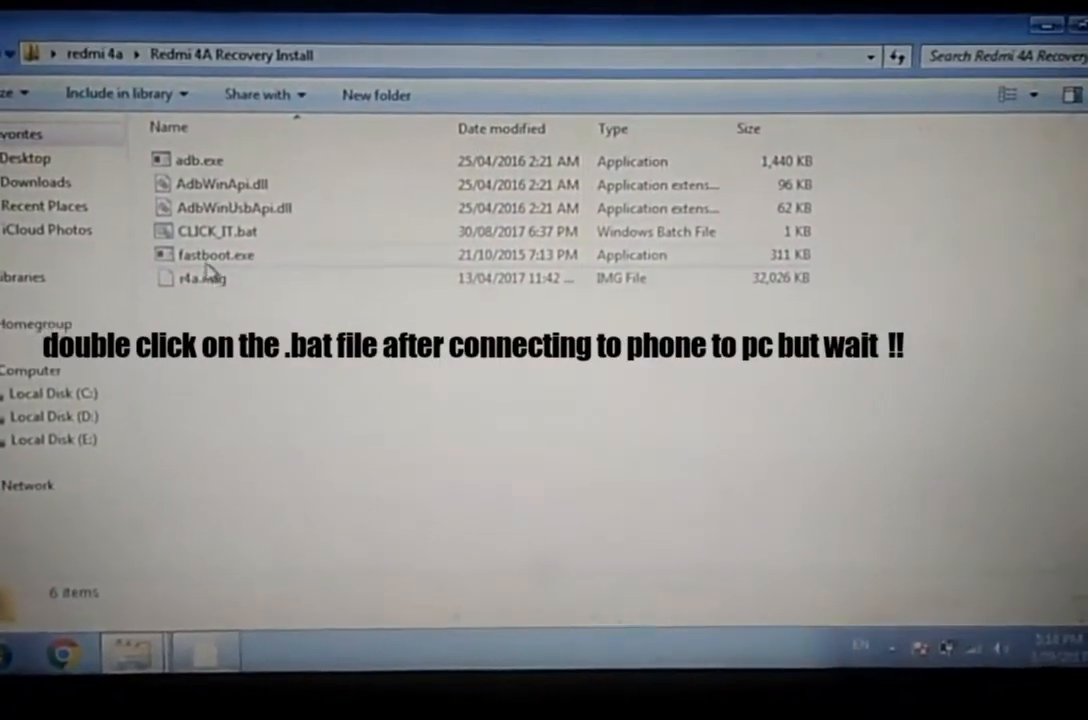
click(202, 278)
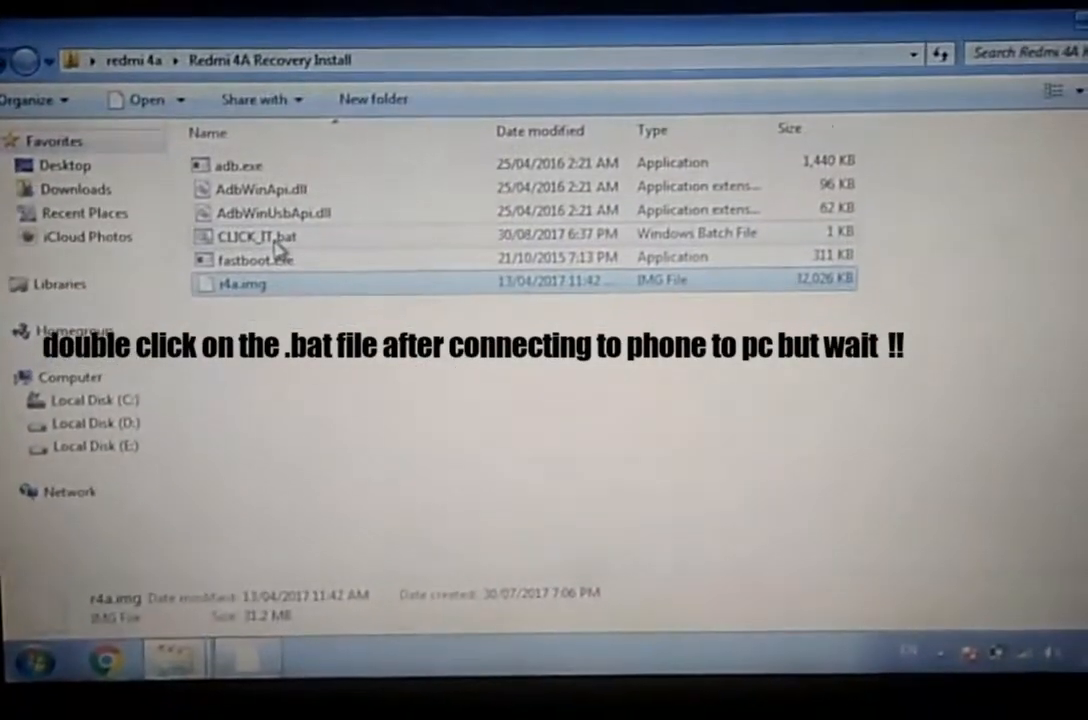
click(258, 236)
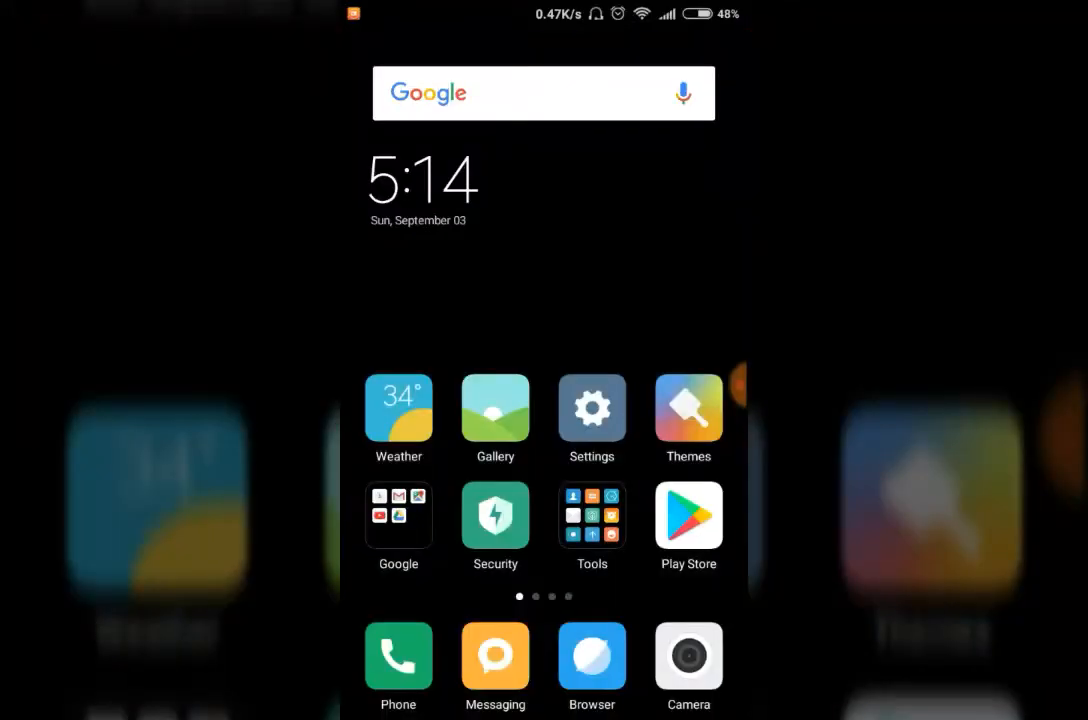
- Check About phone, then review Developer options confirming OEM unlocking and USB debugging are on
click(592, 408)
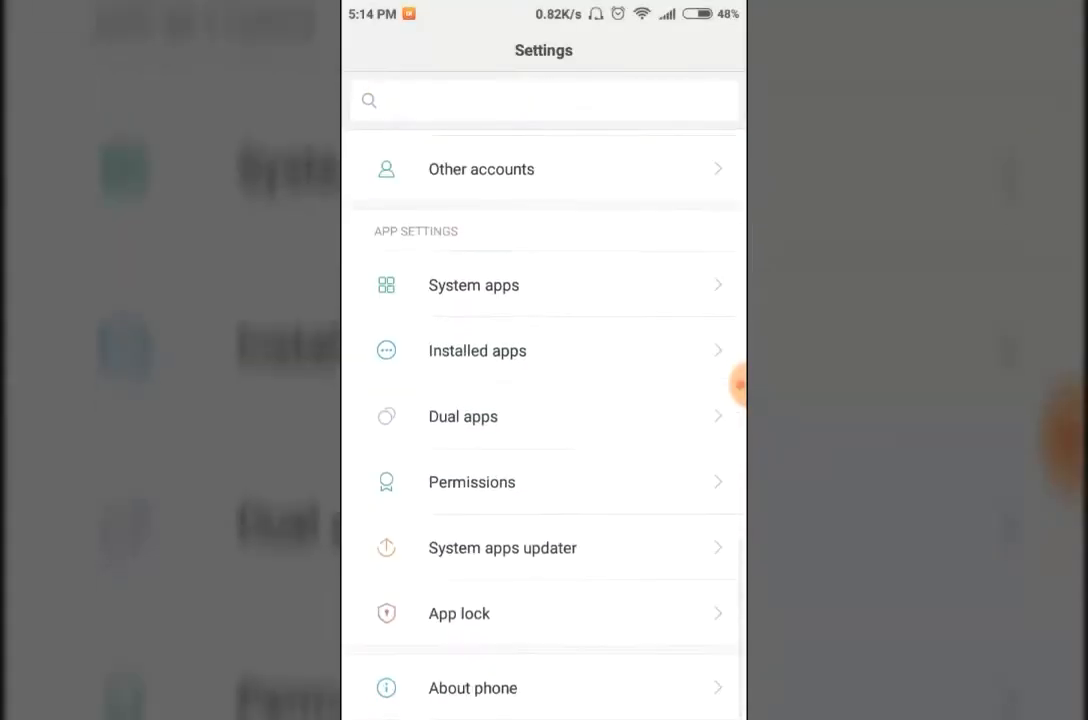
click(472, 688)
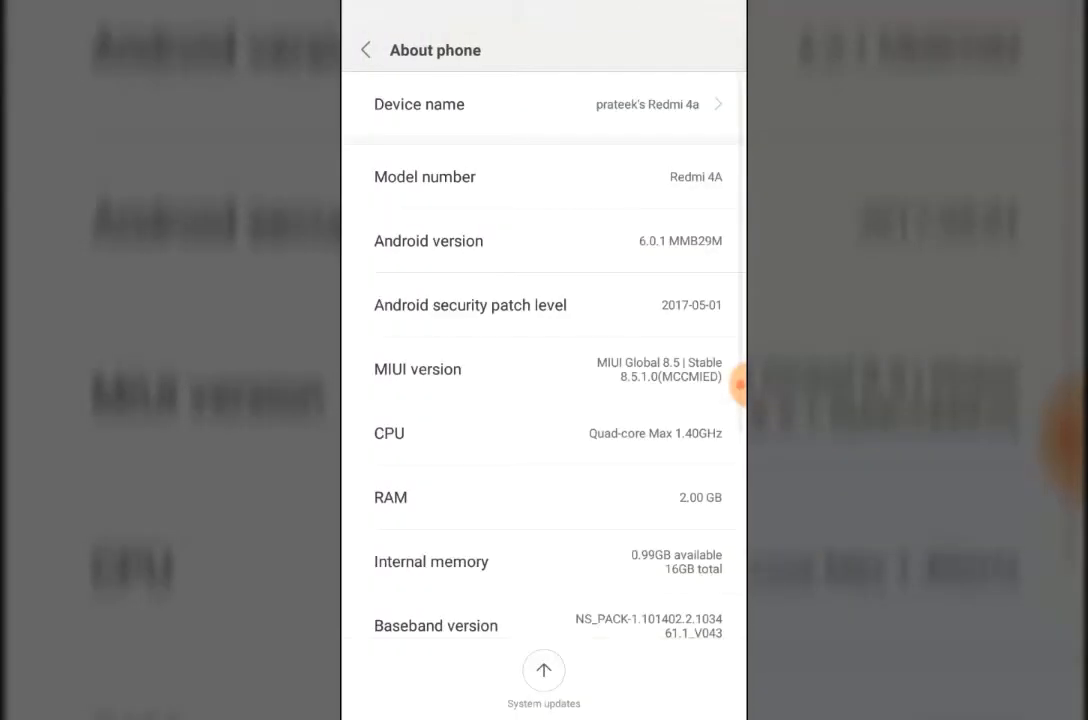
click(366, 48)
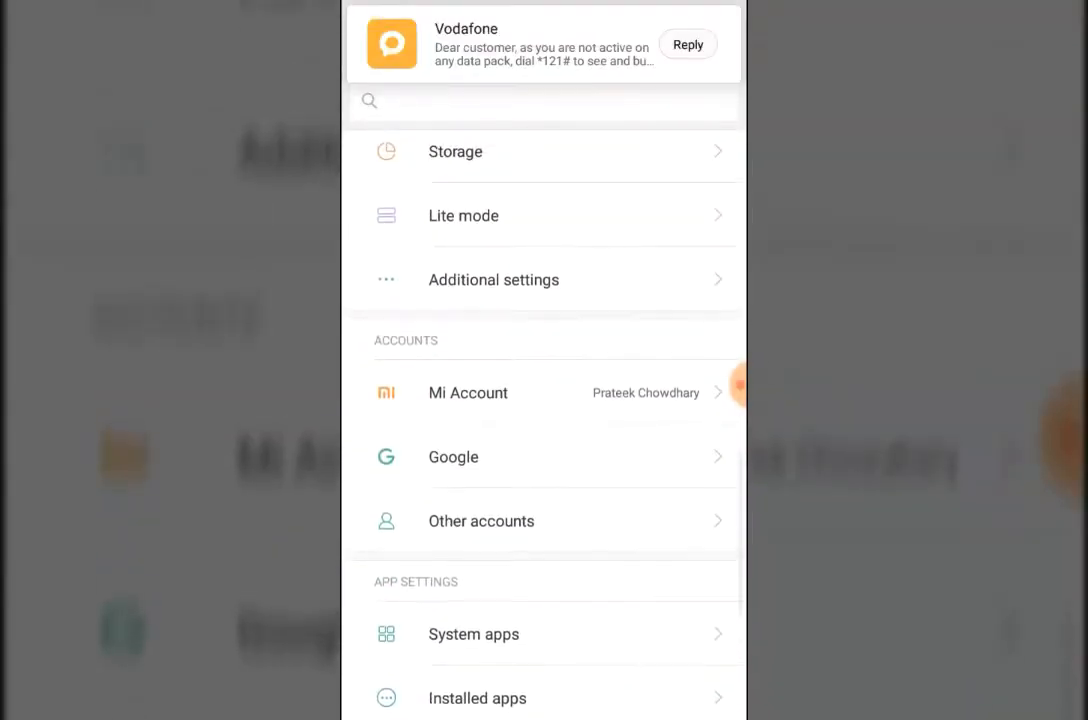
click(492, 280)
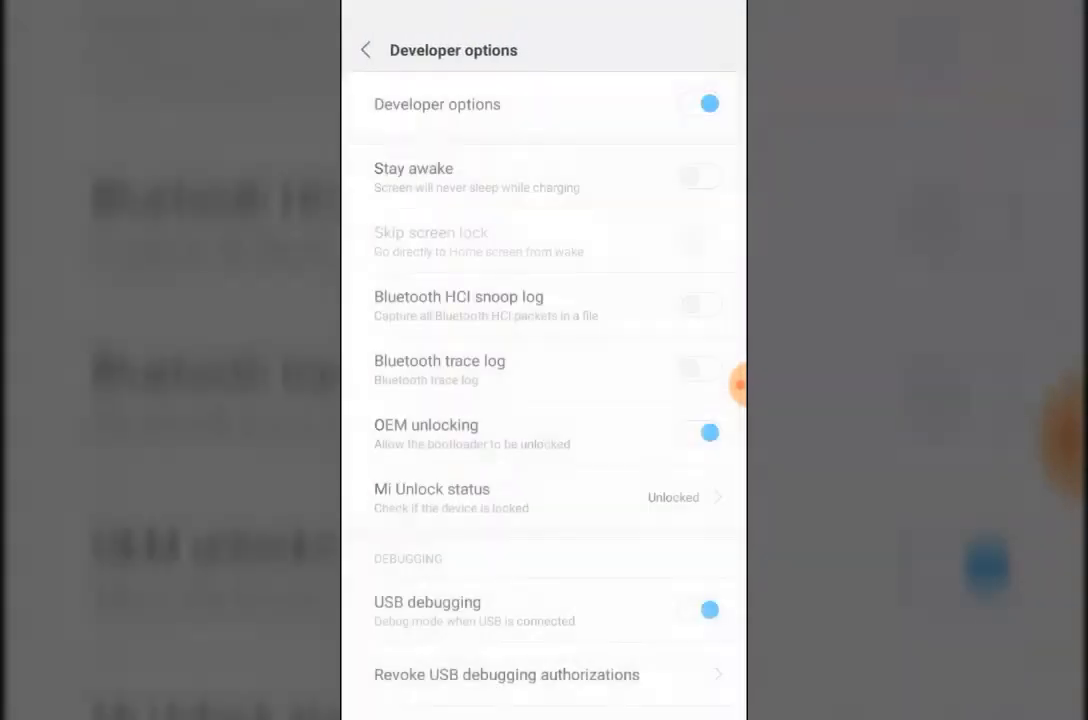
scroll(down, 3)
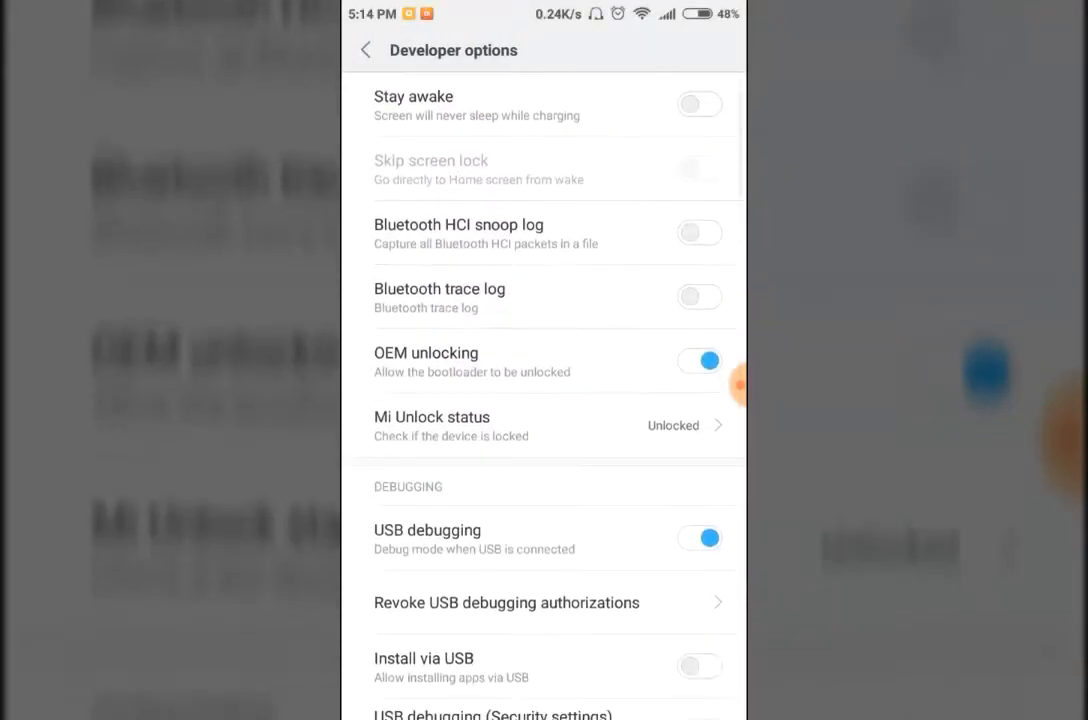
scroll(down, 3)
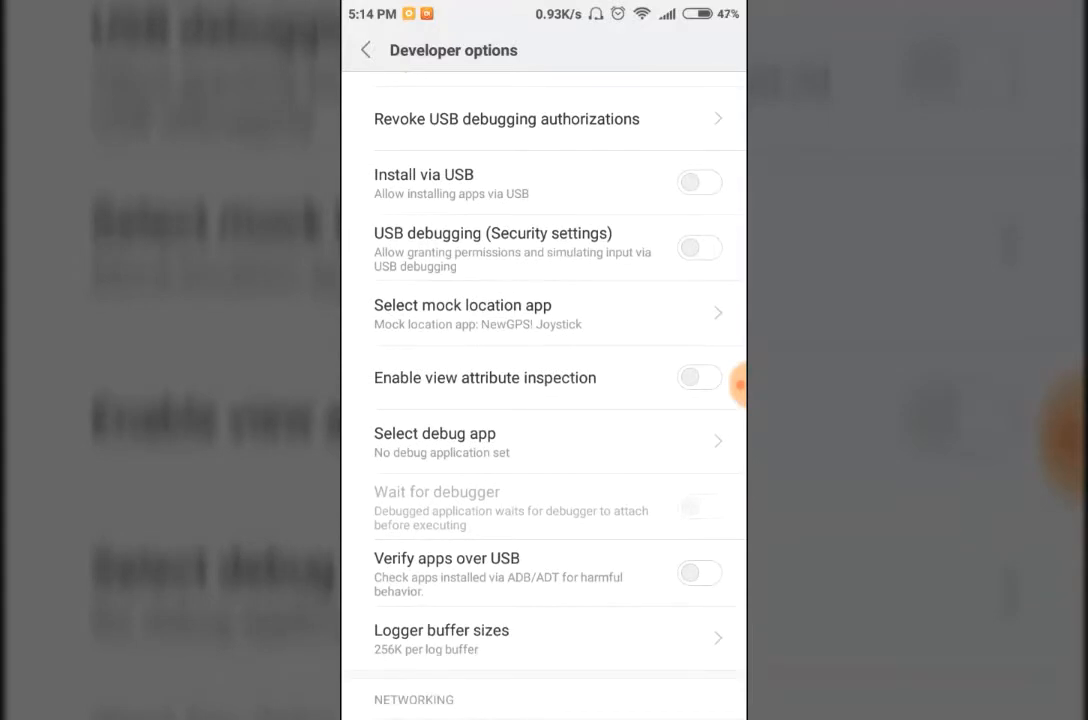
scroll(down, 3)
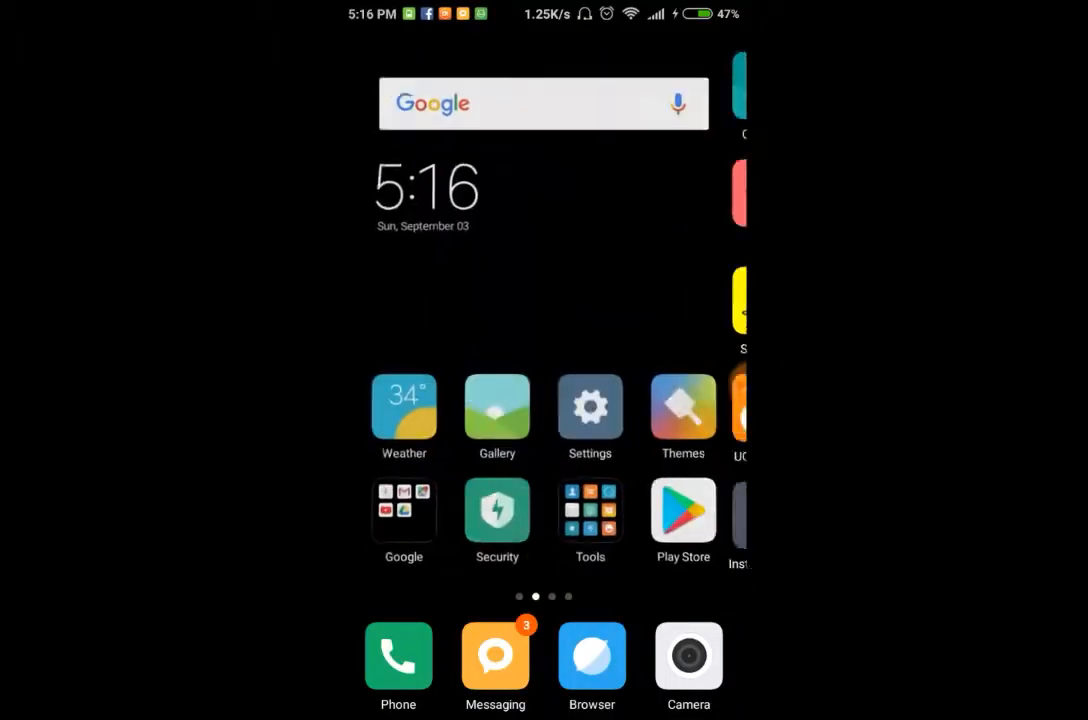
- Revoke all previous USB debugging authorizations in Developer options
click(588, 410)
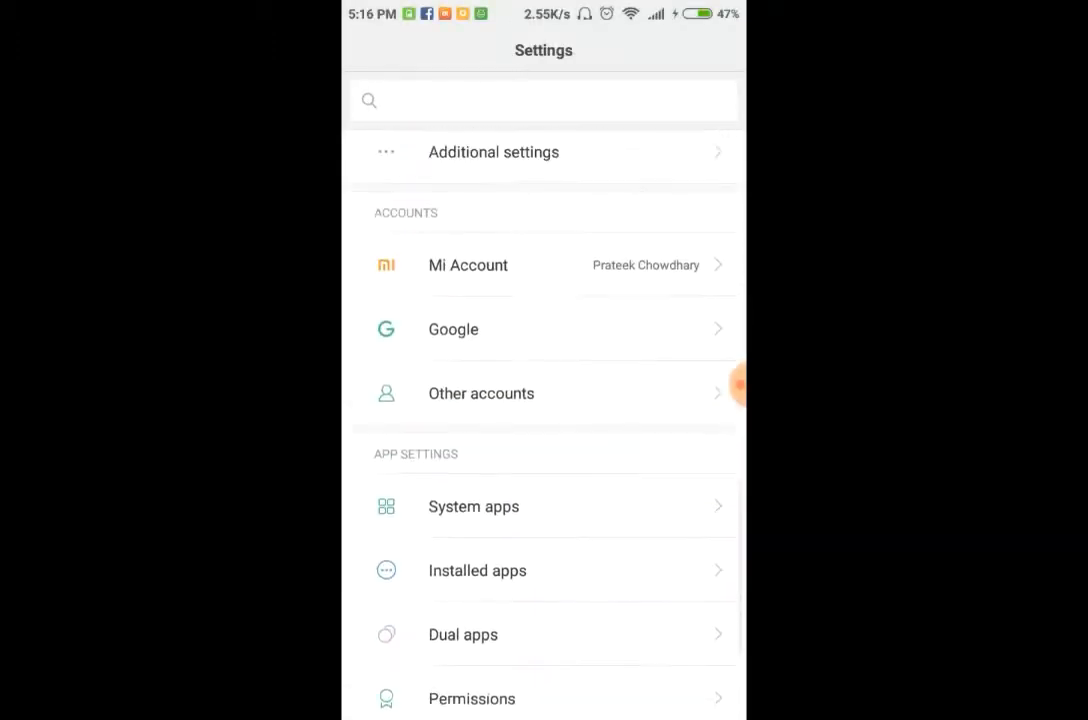
click(492, 152)
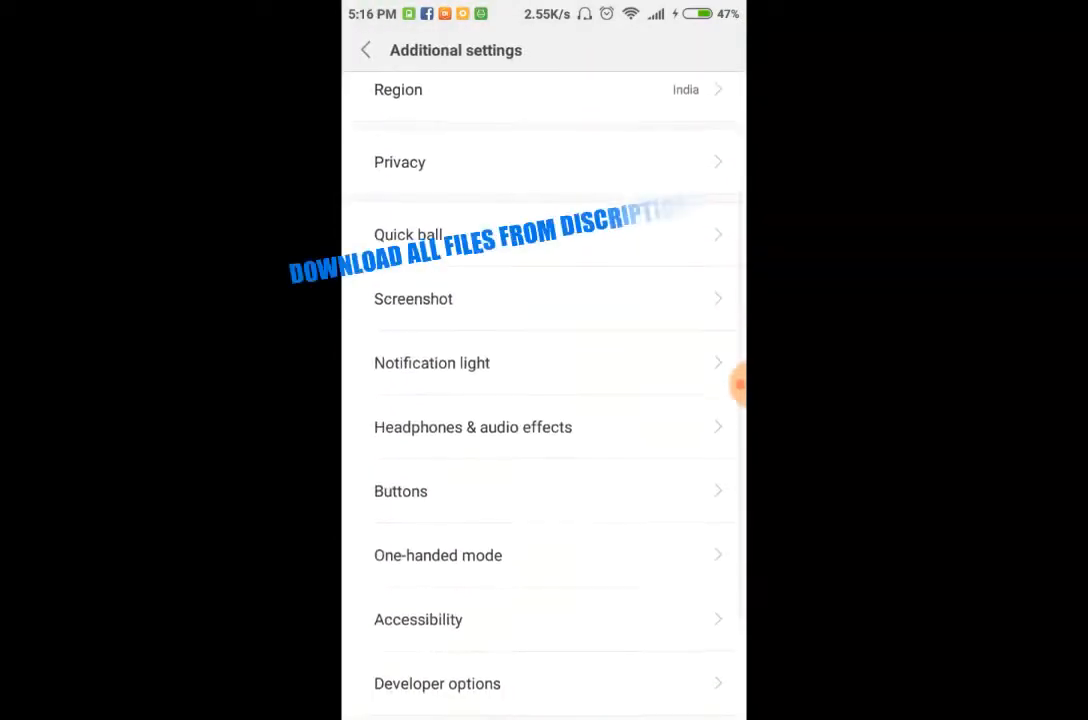
click(436, 684)
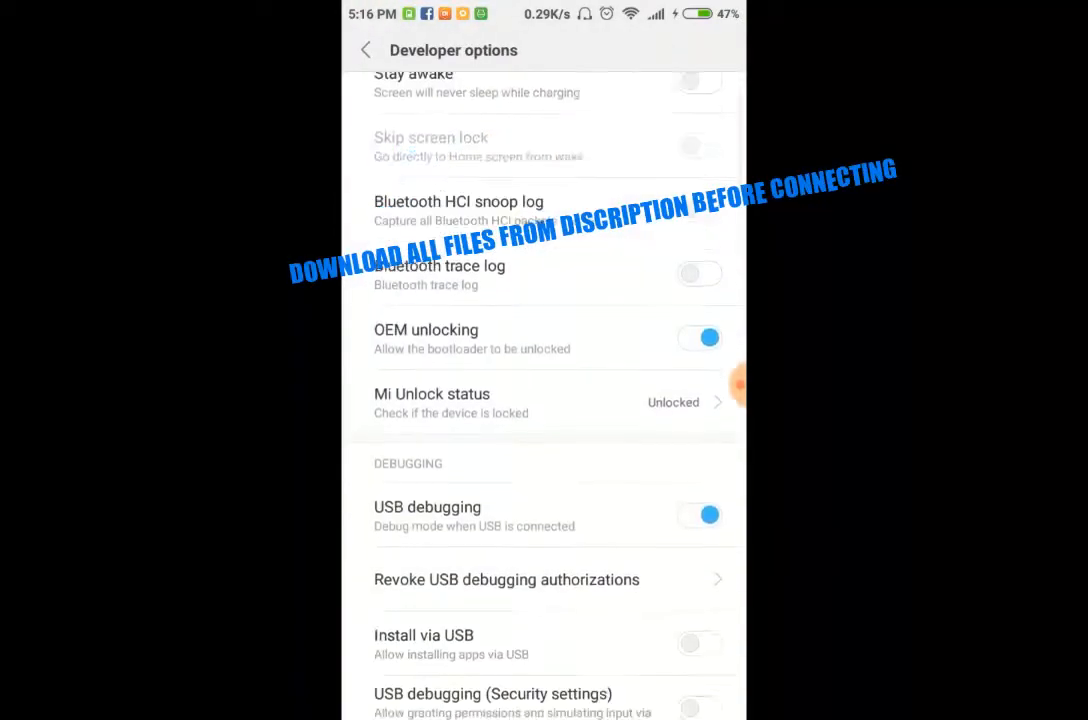
click(508, 580)
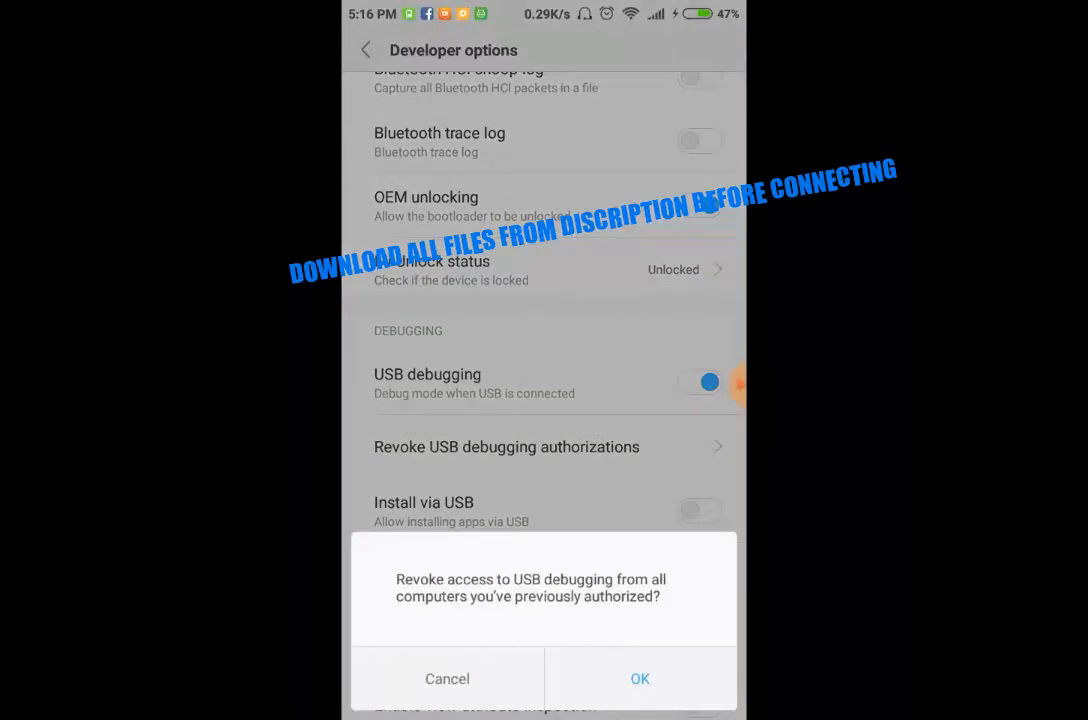
click(640, 678)
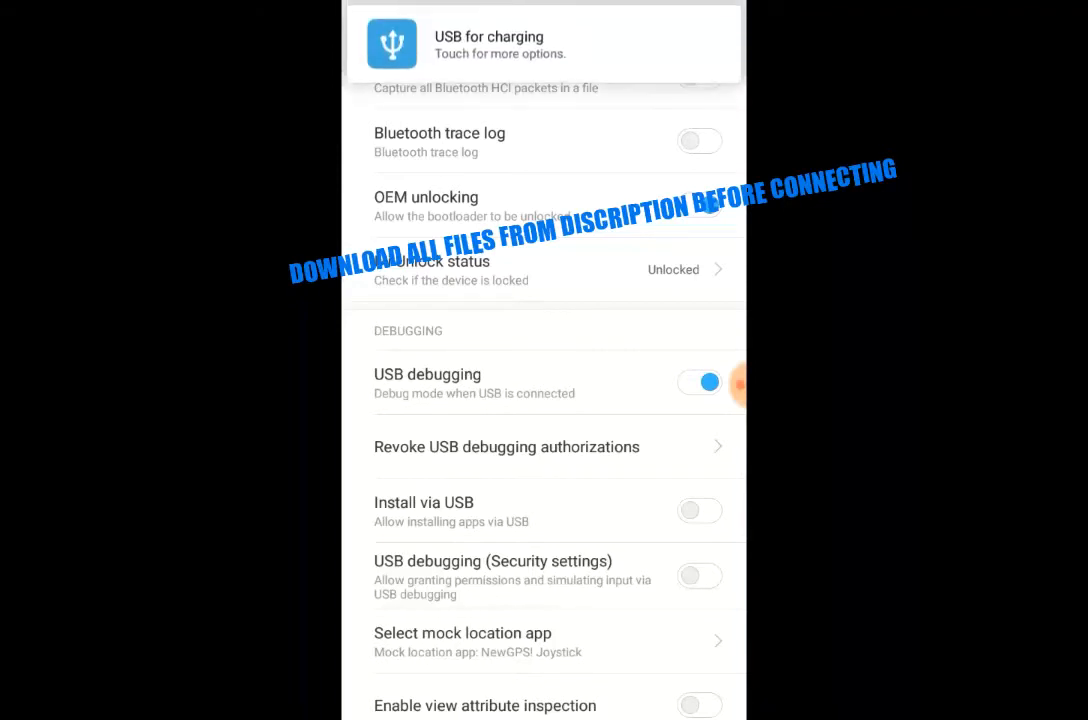
- Always allow USB debugging from the connected computer
click(708, 382)
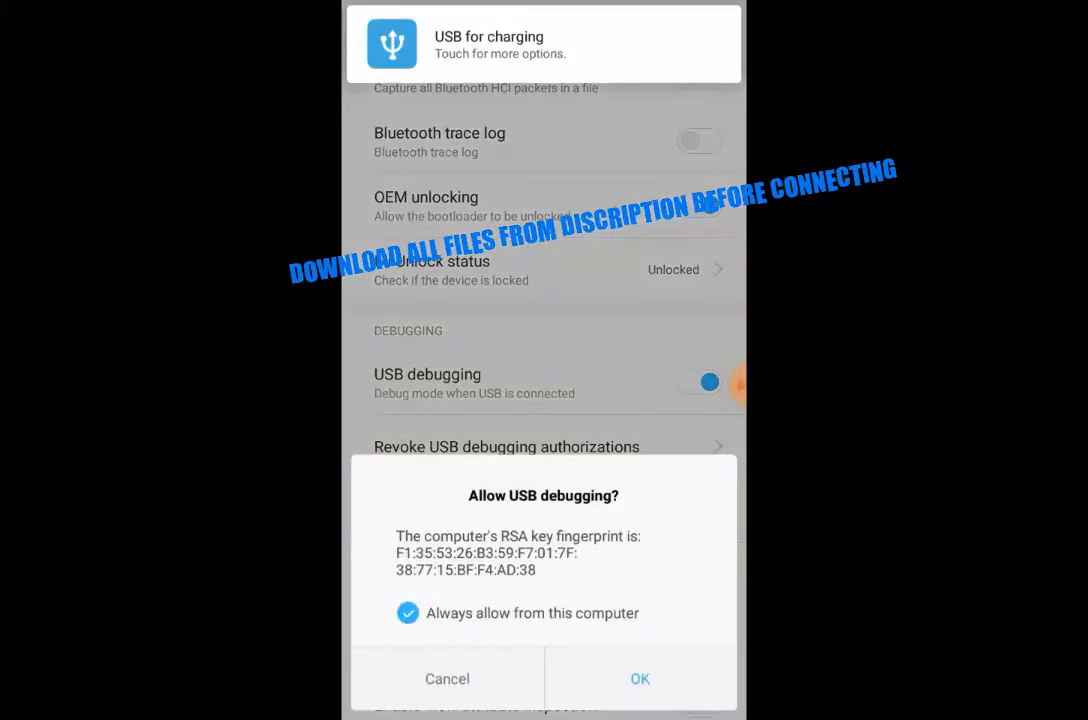
click(640, 678)
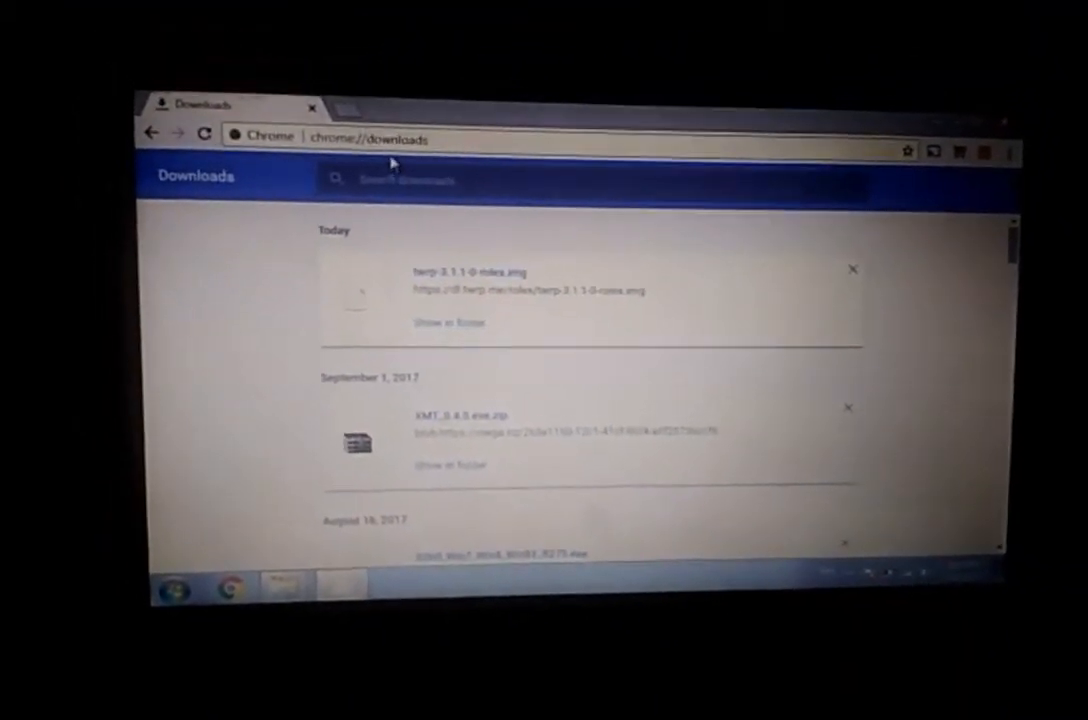
- Search 'magisk manager' and scroll the XDA Magisk v13.3 thread to its download links
text(magisk manager)
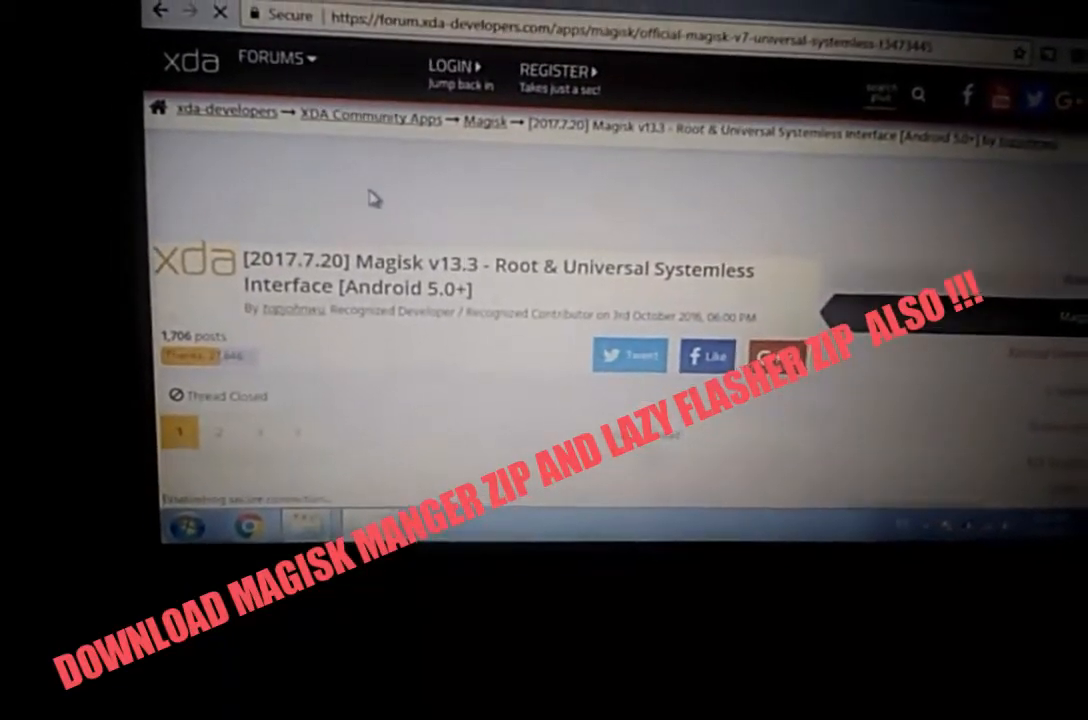
scroll(down, 3)
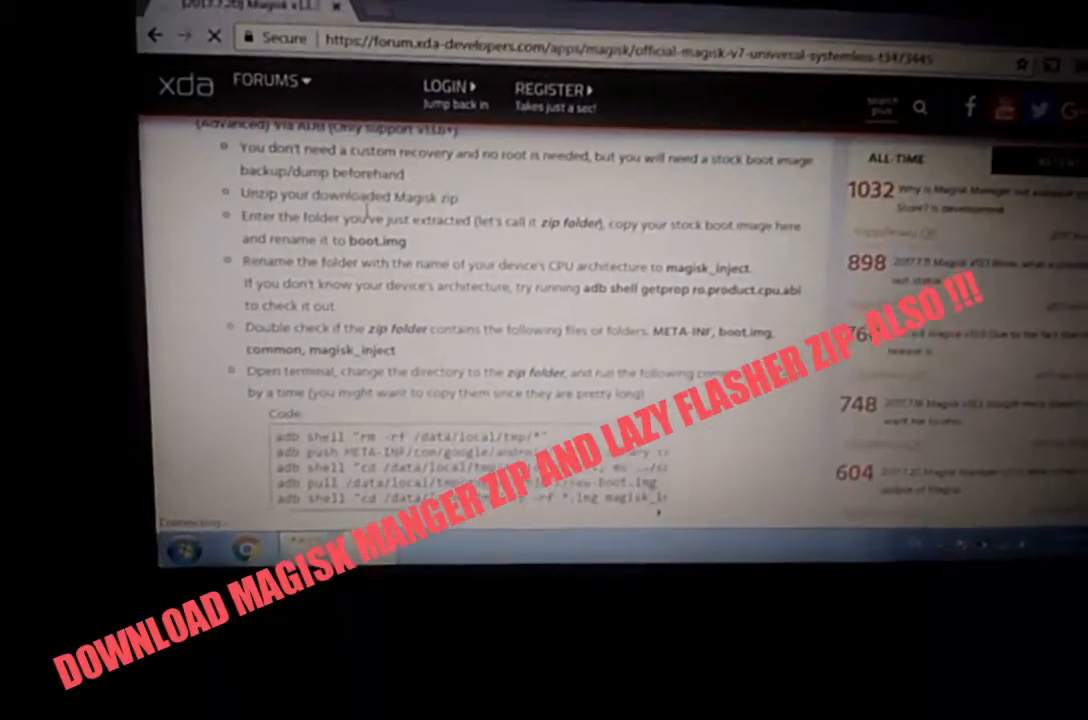
scroll(down, 3)
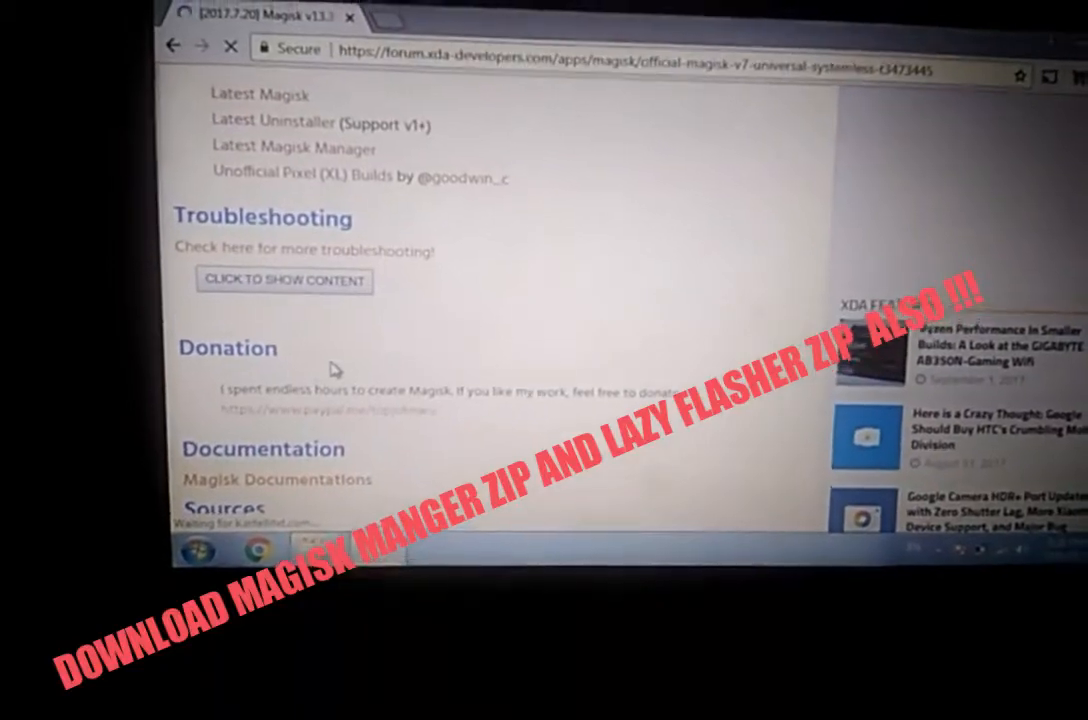
scroll(down, 3)
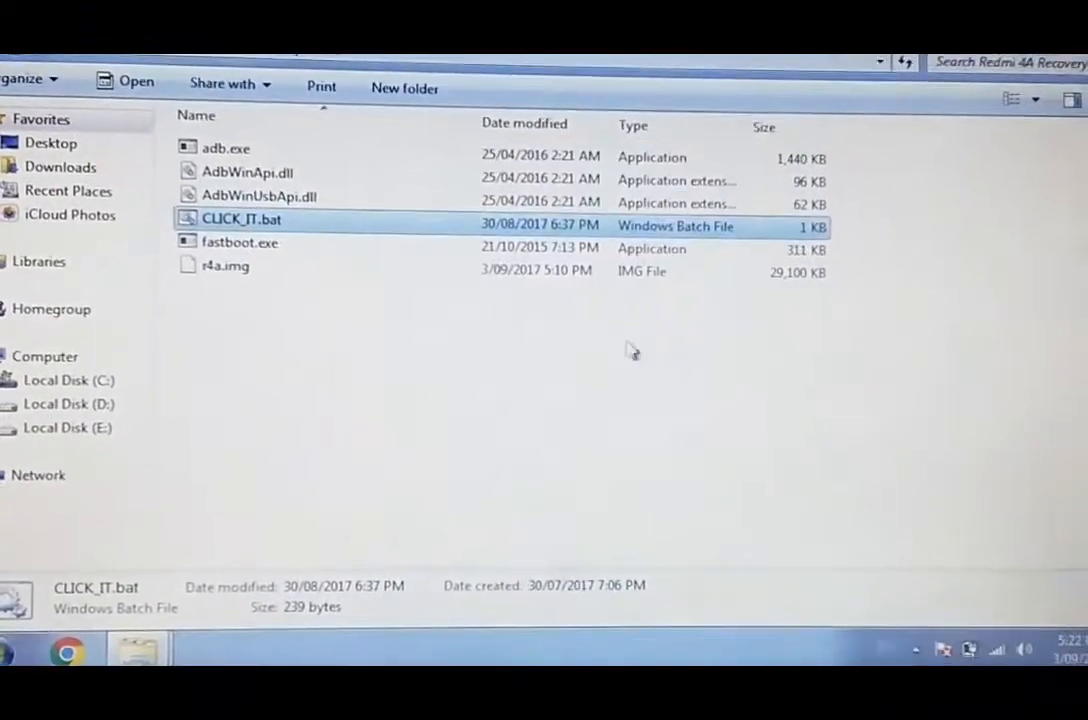
- Run CLICK_IT.bat to flash the recovery and boot the phone into TWRP
double_click(240, 218)
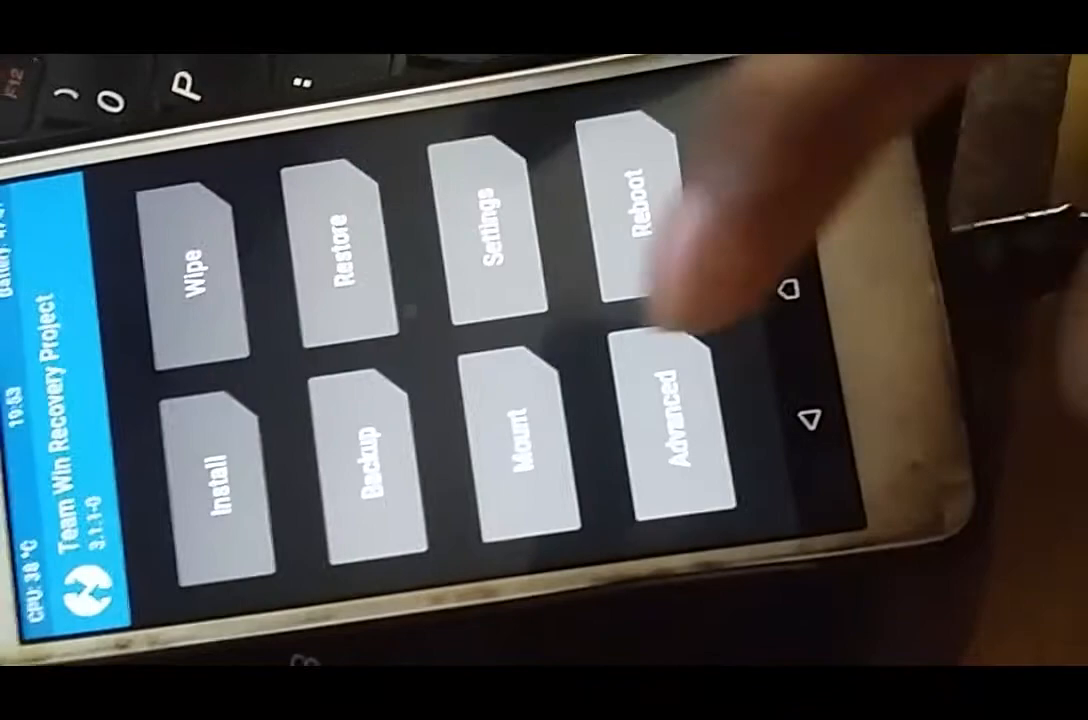
- Choose Reboot in TWRP 3.1.1-0, reaching the Install TWRP App prompt
click(216, 470)
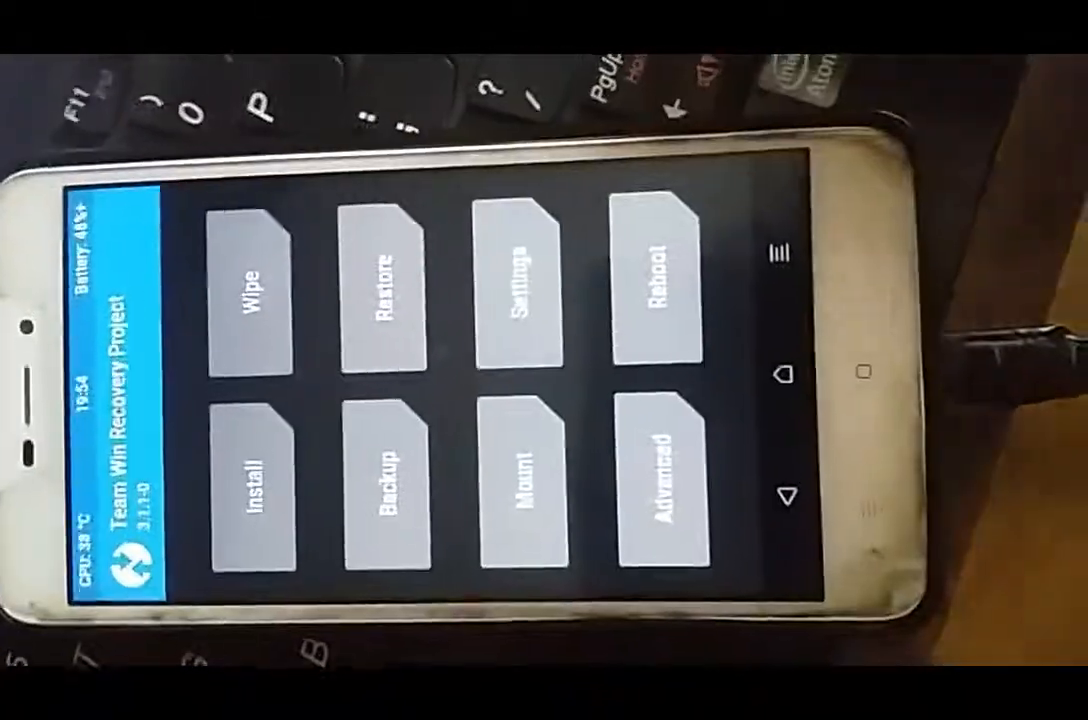
click(656, 290)
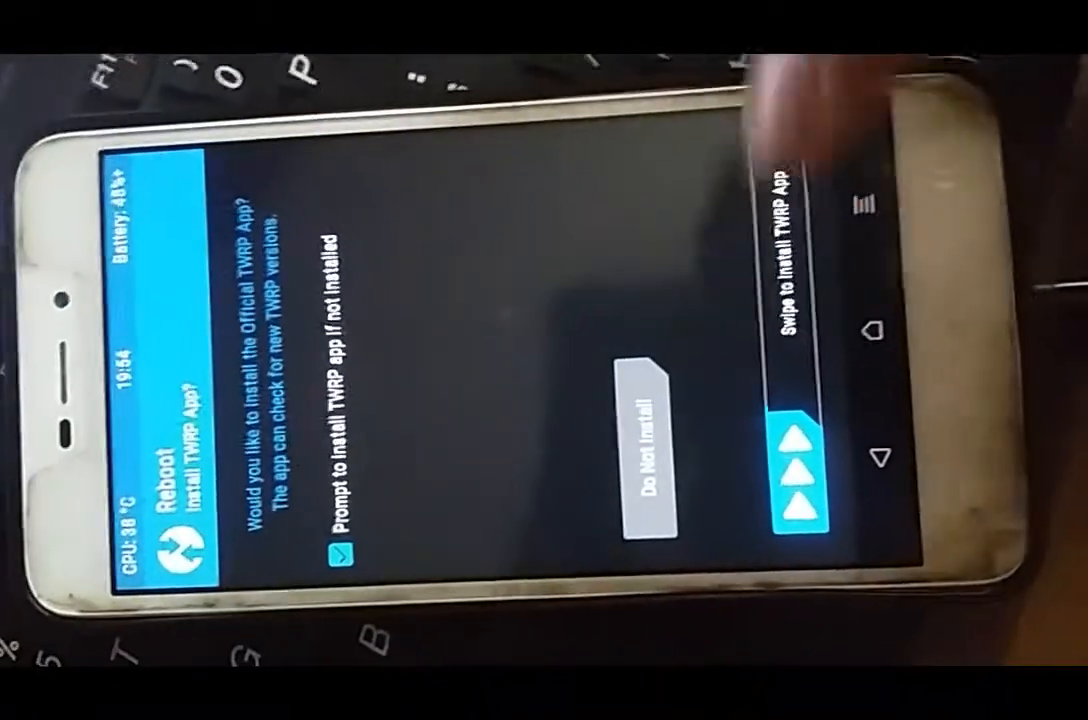